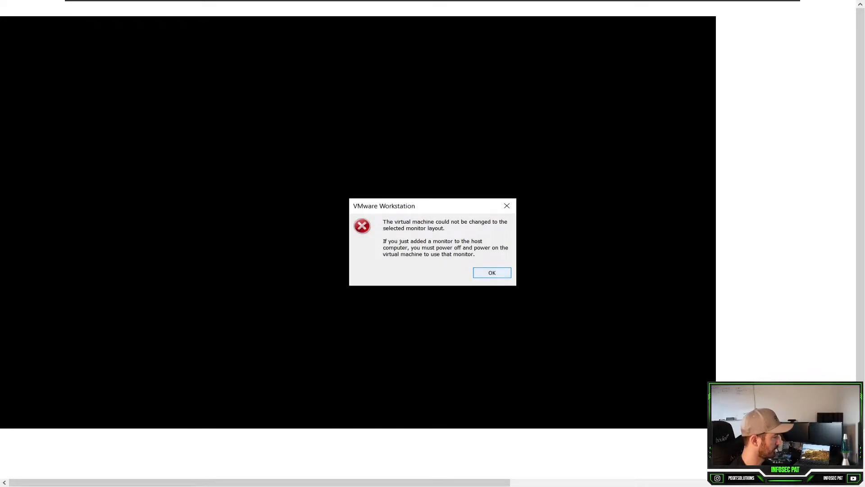
Step: Dismiss the monitor layout error and cycle through the oscp, Windows 10 Client and Kali VM tabs
left_click(491, 272)
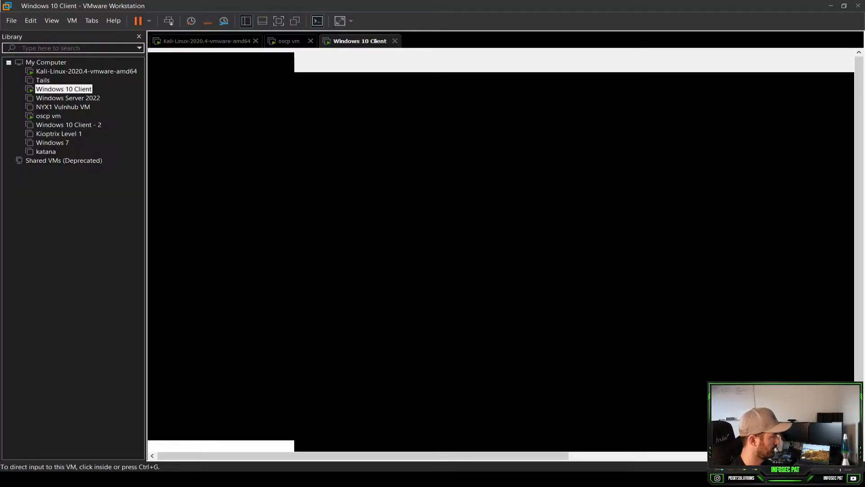
left_click(286, 41)
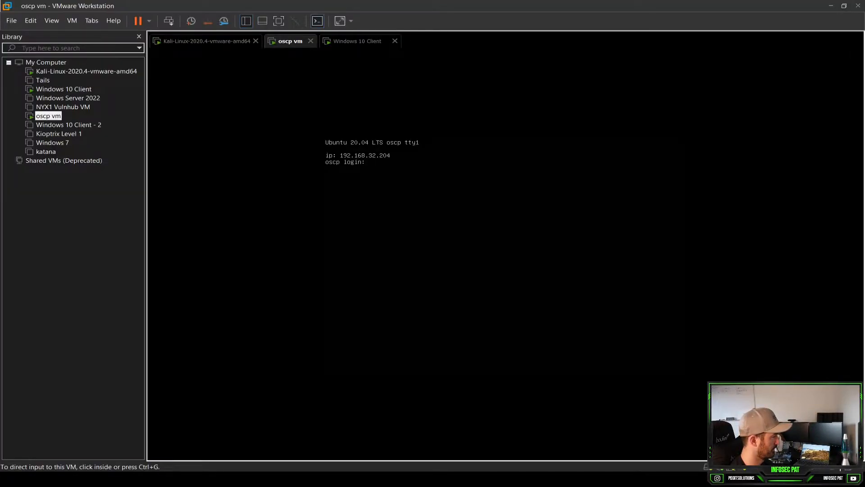
left_click(359, 41)
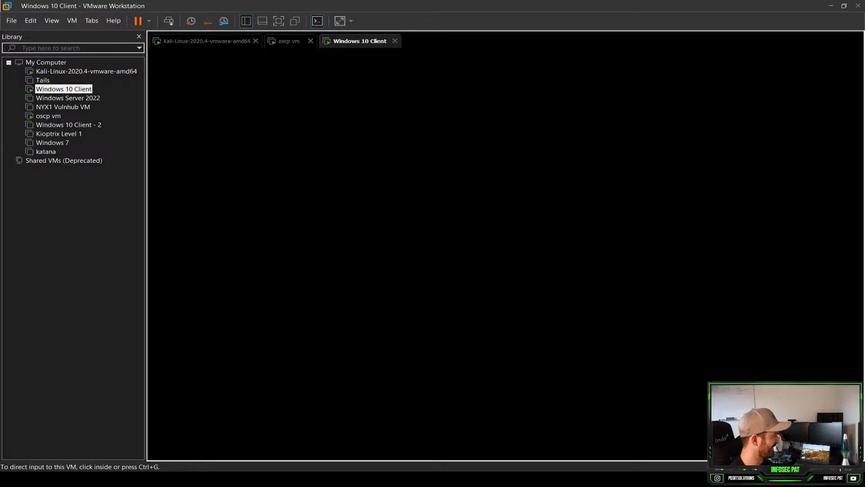
left_click(206, 41)
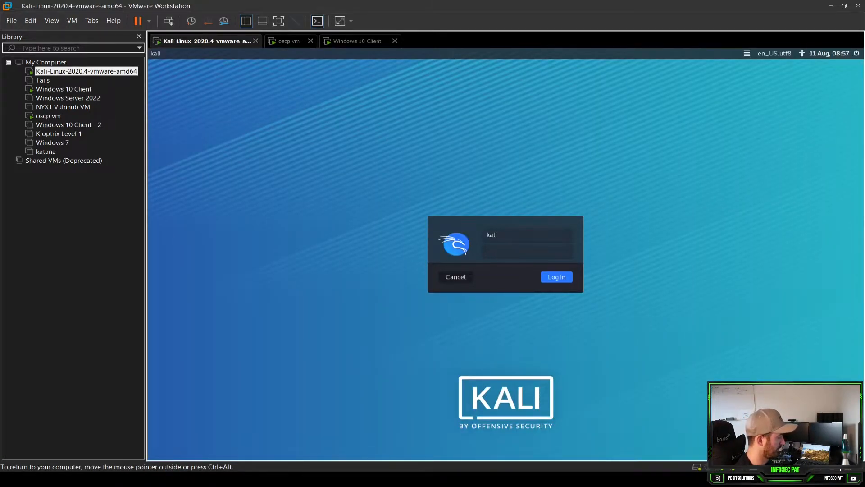
left_click(527, 252)
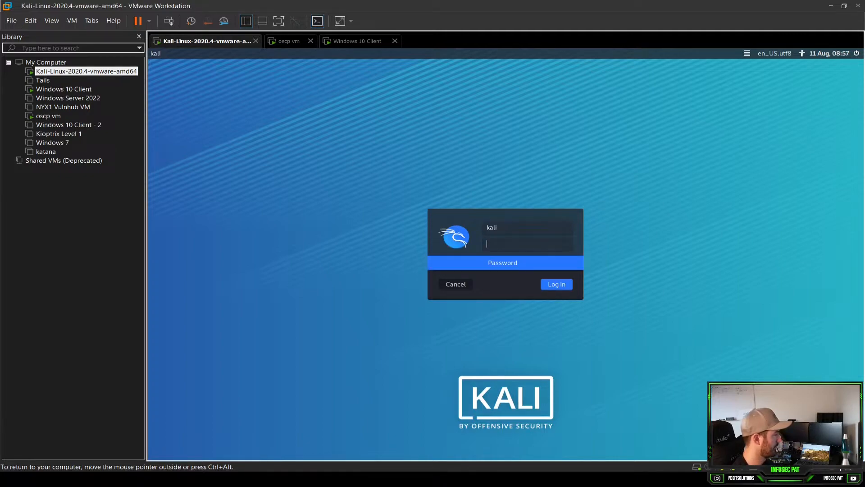
Step: Shut down the Windows 10 Client guest and dismiss the monitor layout error again
left_click(359, 40)
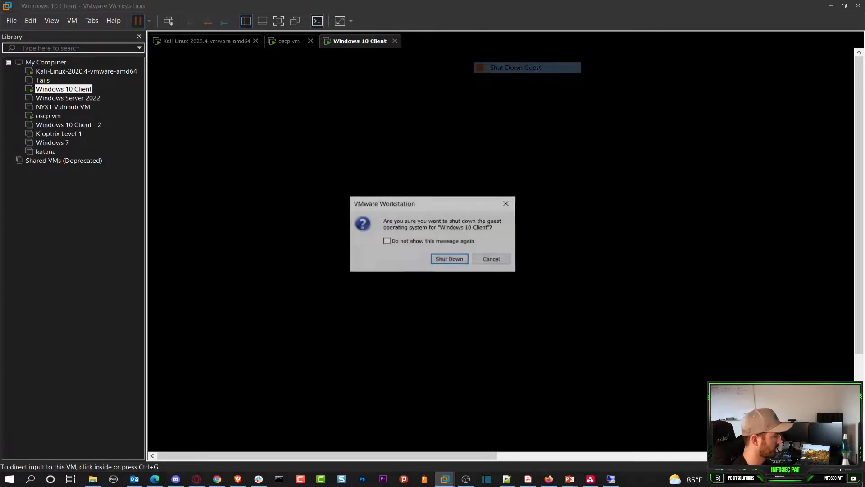
left_click(449, 258)
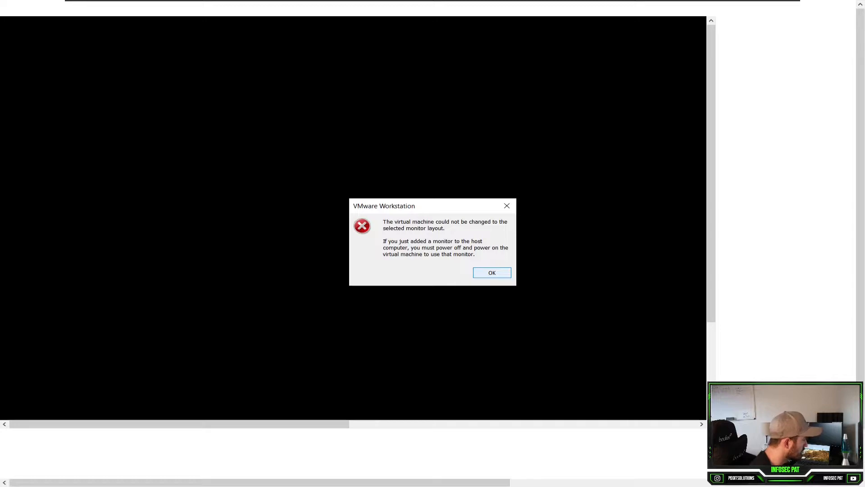
left_click(491, 272)
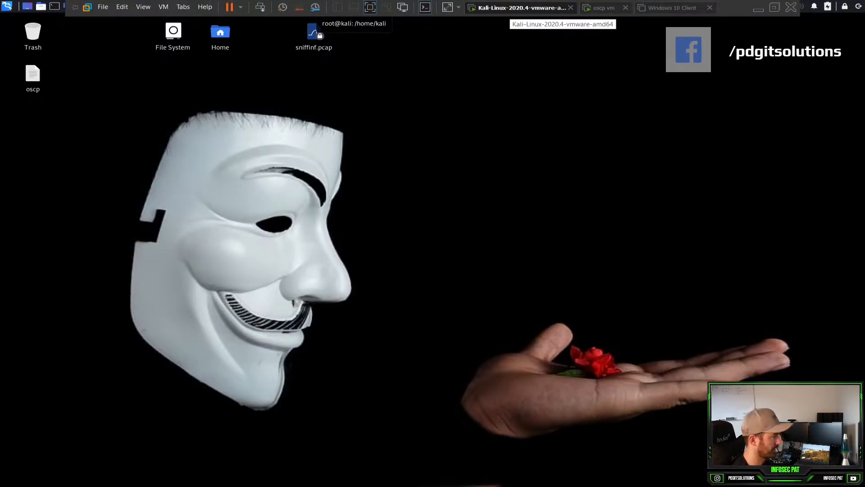
left_click(674, 8)
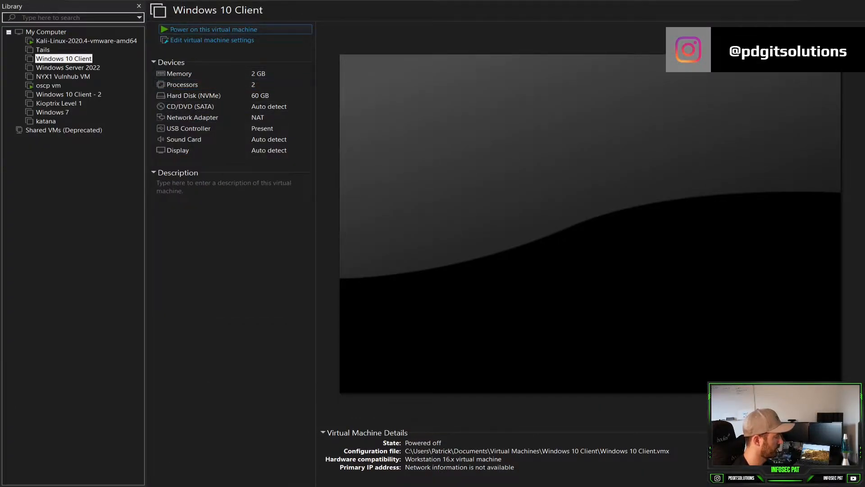
left_click(212, 29)
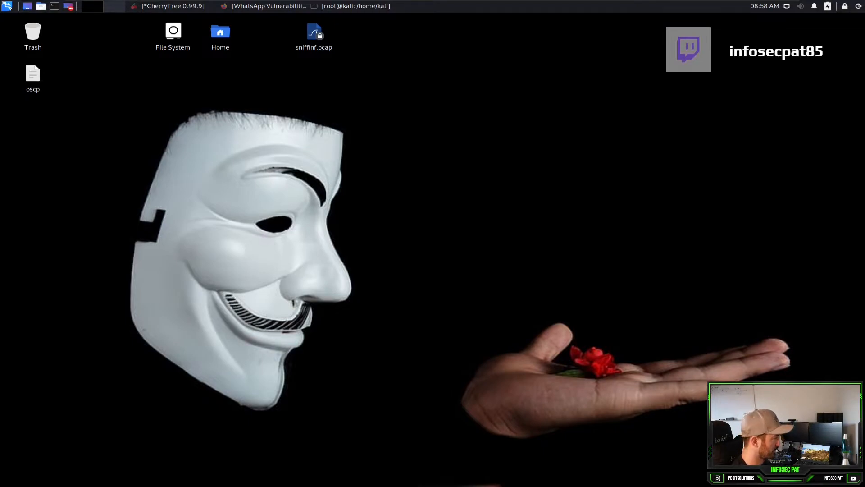
Step: Launch the Social-Engineer Toolkit from the Kali menu by searching 'set' and confirming the sudo password
left_click(7, 6)
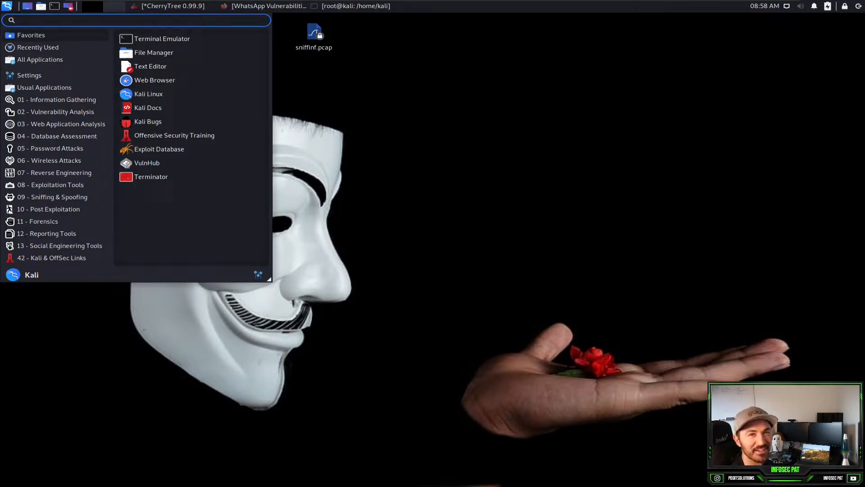
type("s")
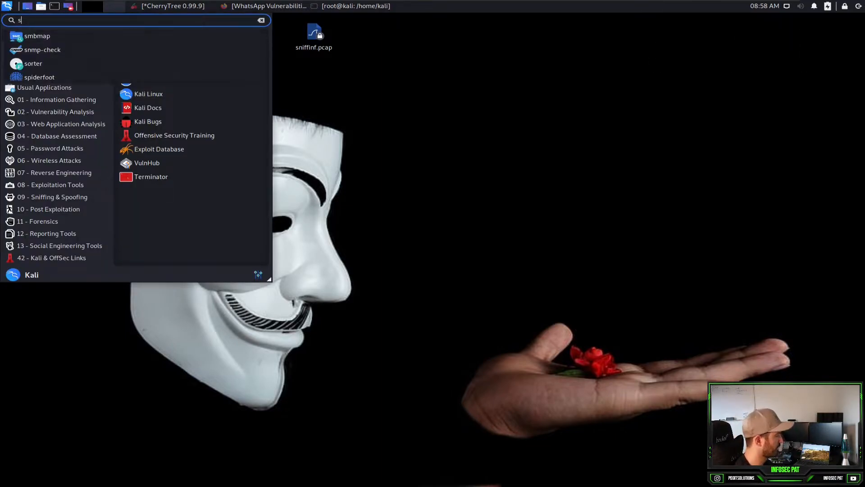
type("et")
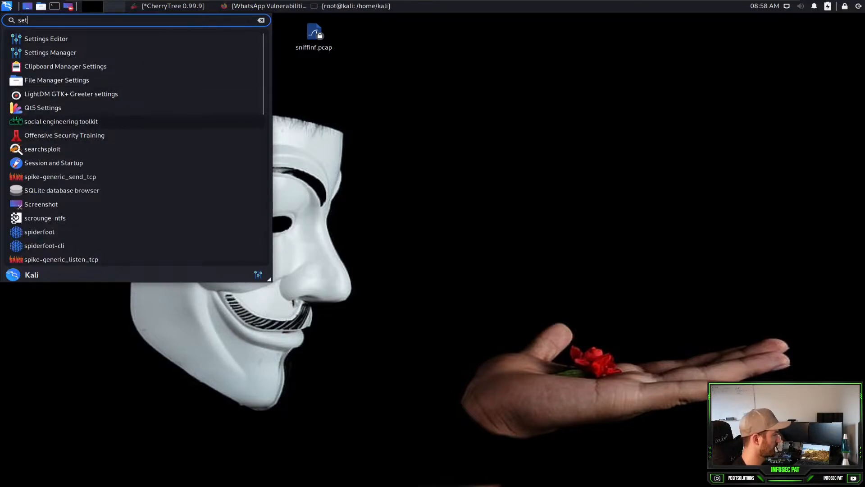
key("Escape")
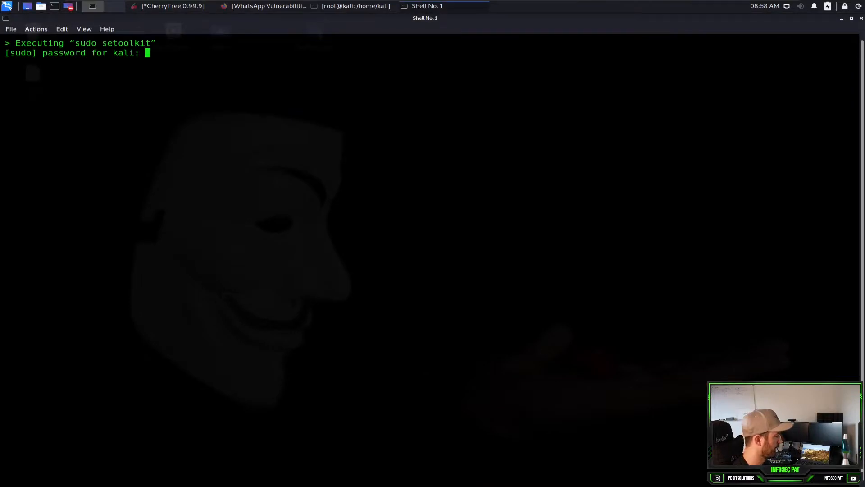
key("Return")
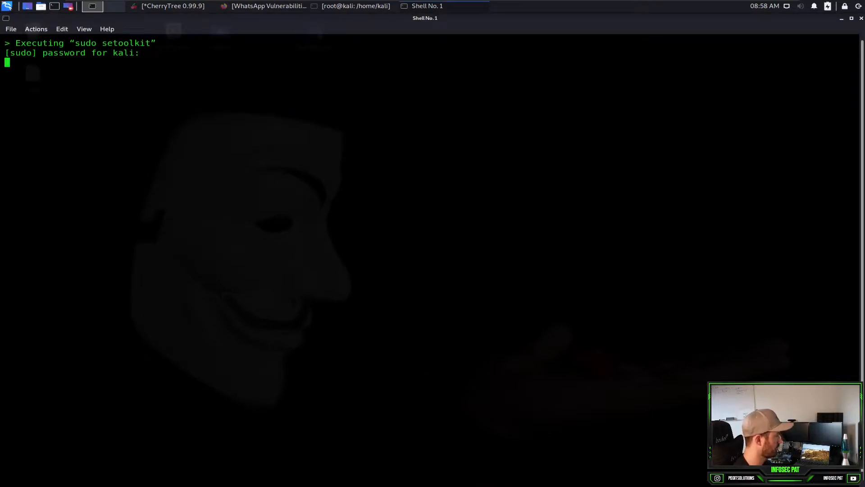
key("Return")
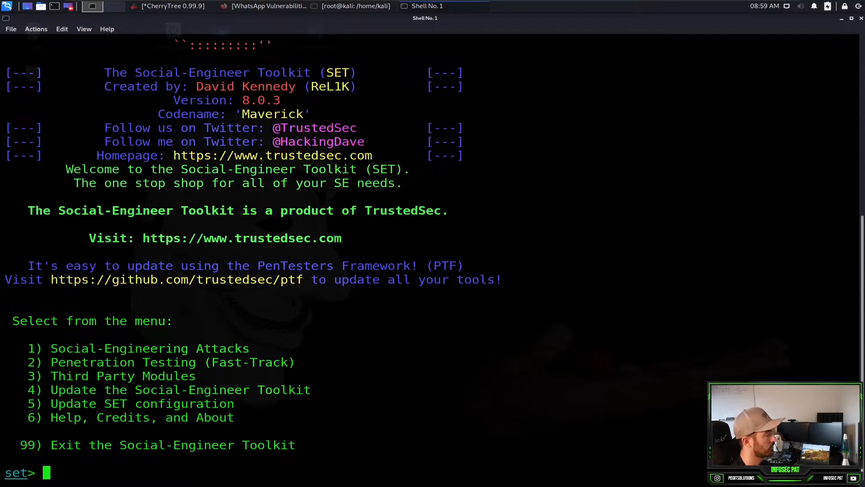
Step: Choose Social-Engineering Attacks, Website Attack Vectors and Credential Harvester with Web Templates
type("1")
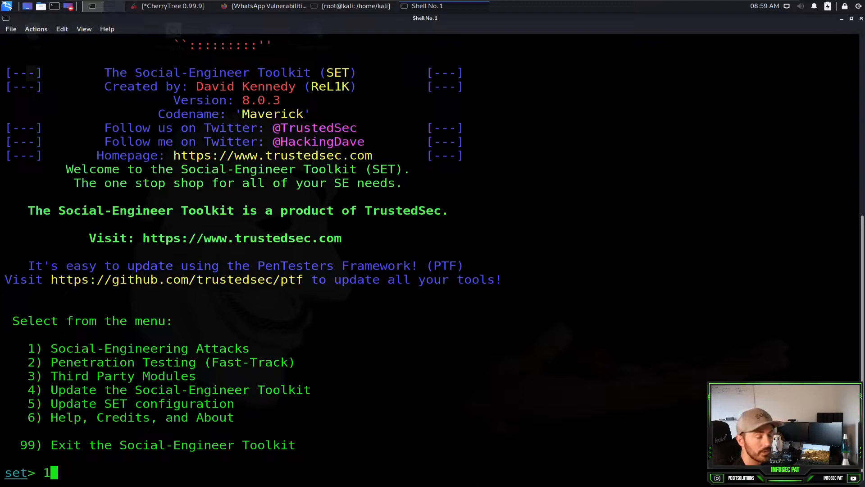
key("Return")
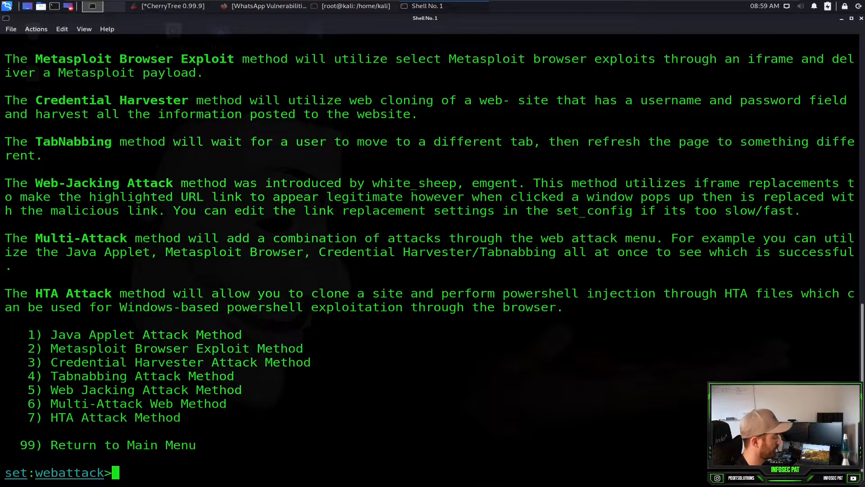
type("3")
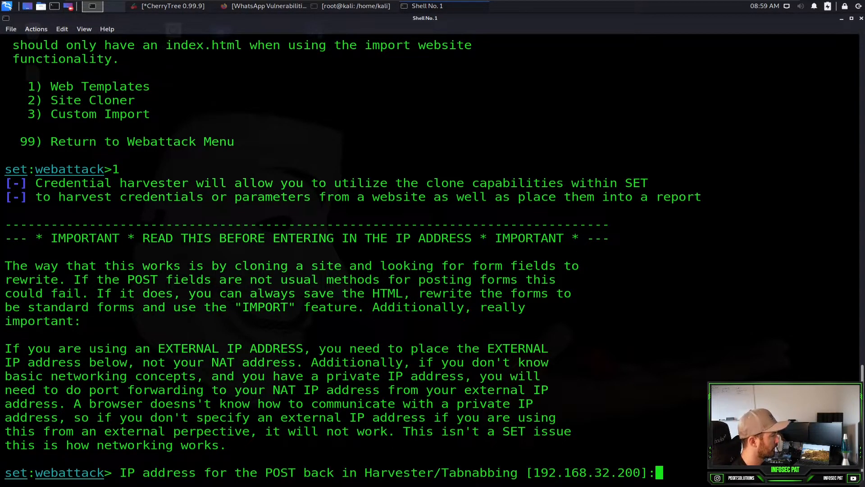
Step: Run ifconfig in another root terminal and copy the eth0 address 192.168.32.200
left_click(276, 41)
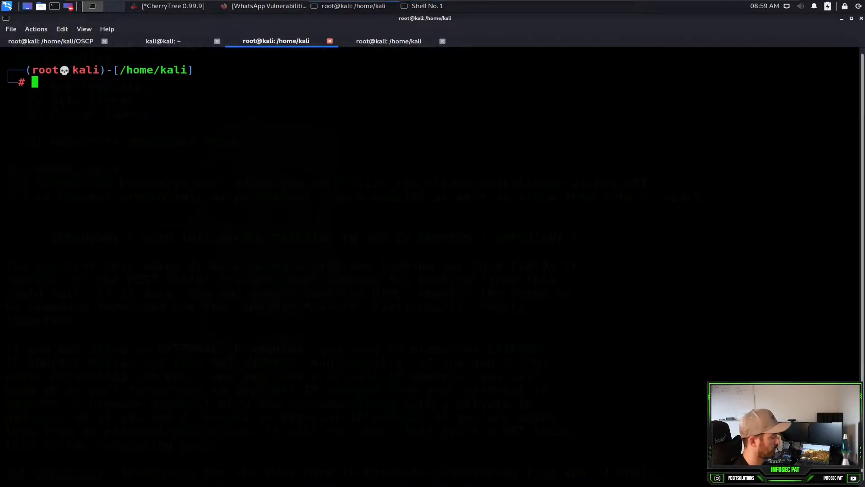
type("ifconfig")
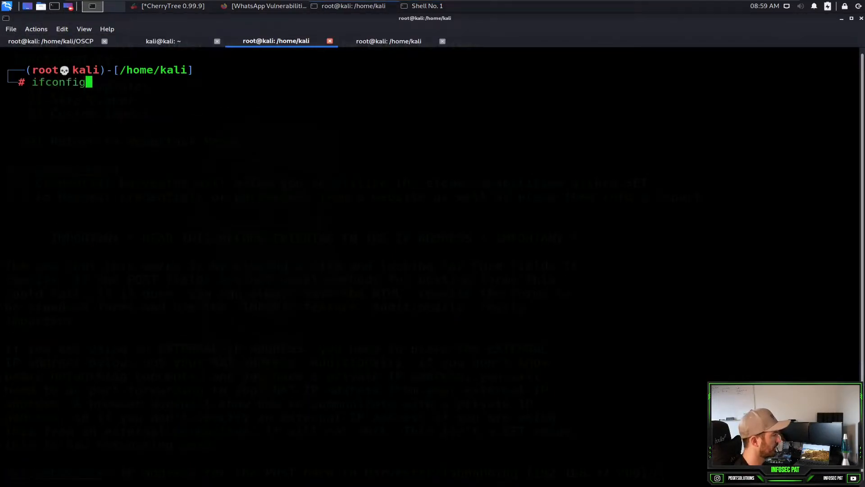
key("Return")
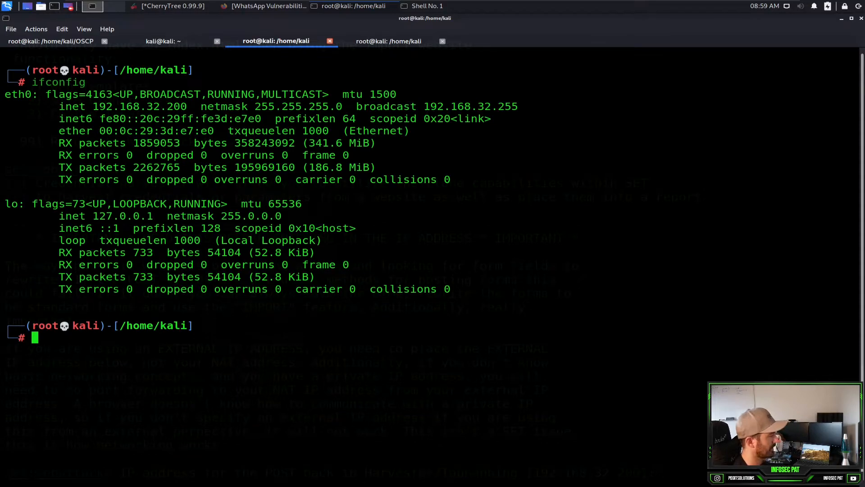
right_click(140, 106)
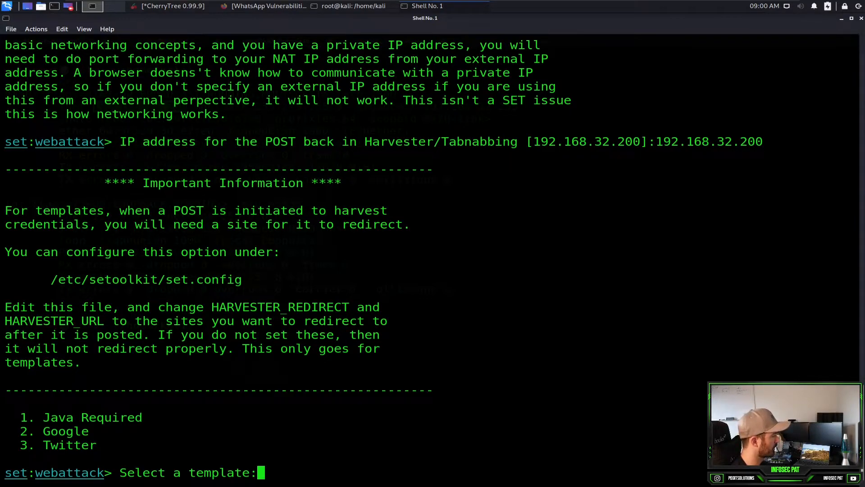
Step: Select template 2 (Google) to start the harvester
type("2")
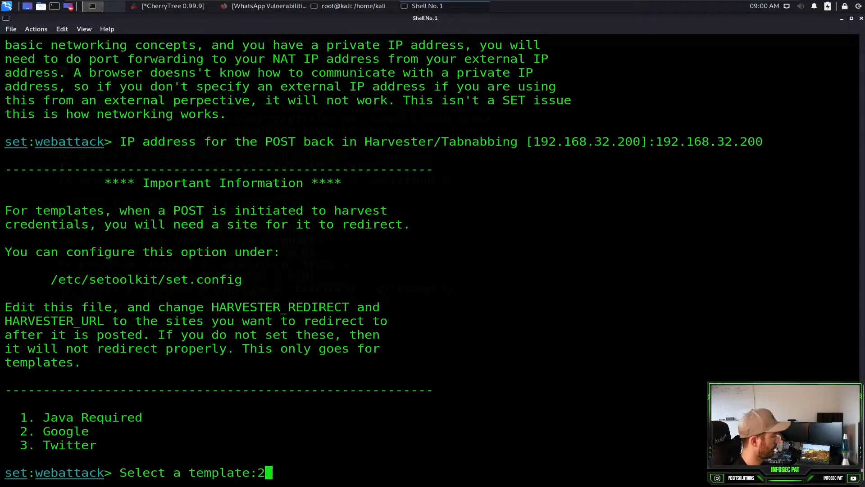
key("Return")
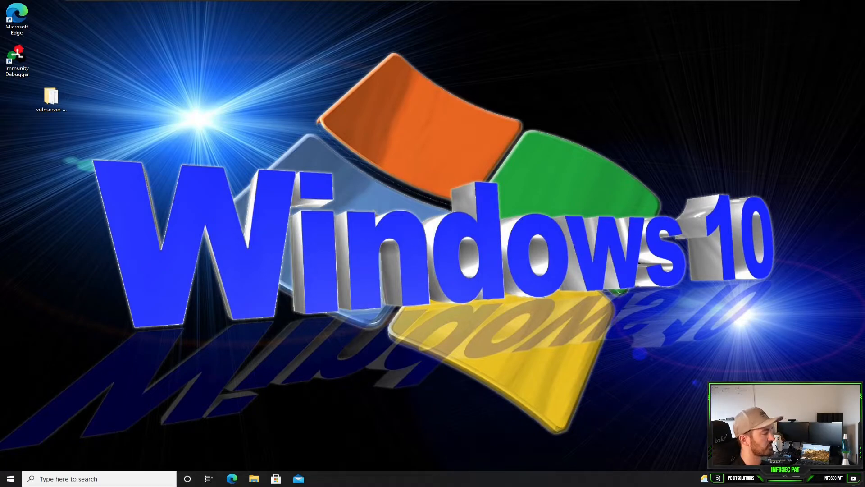
left_click(232, 479)
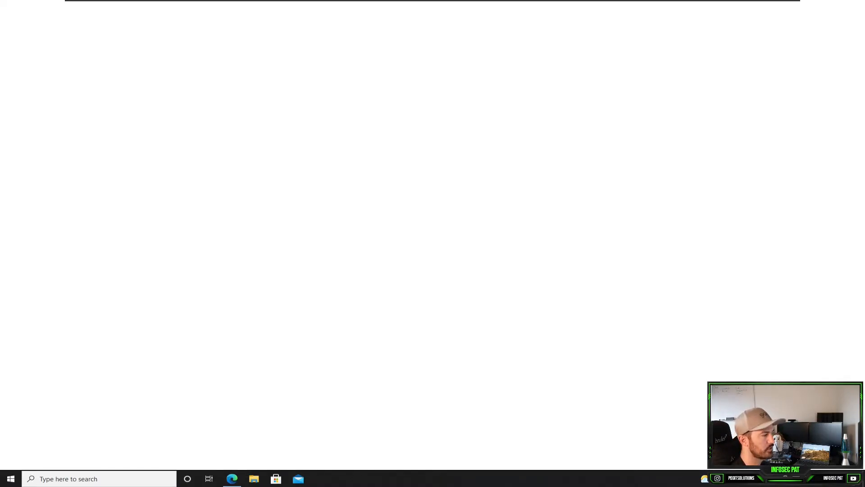
left_click(232, 479)
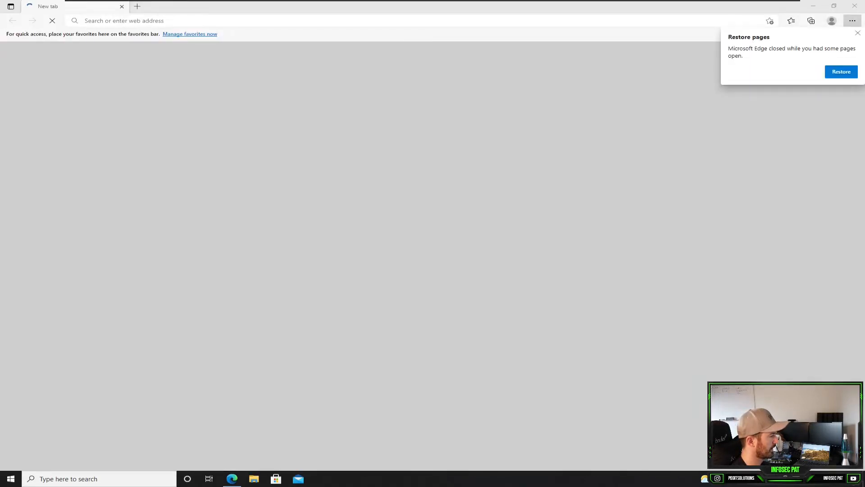
left_click(857, 33)
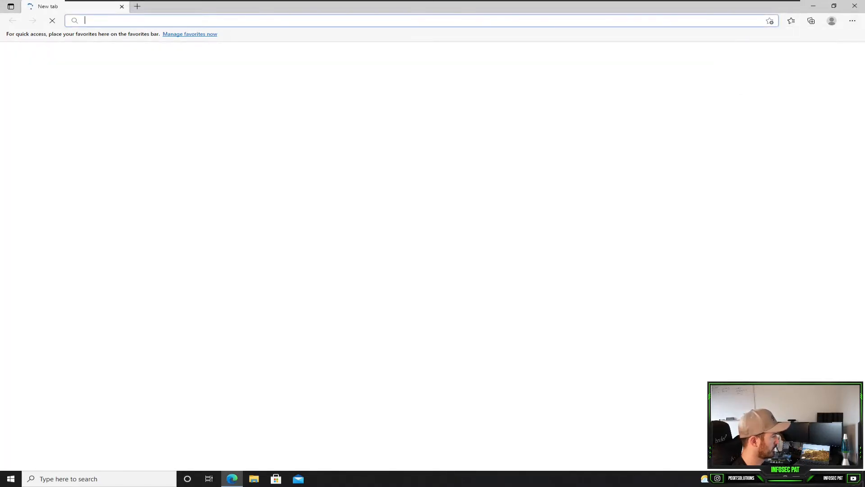
type("https://www.google.com")
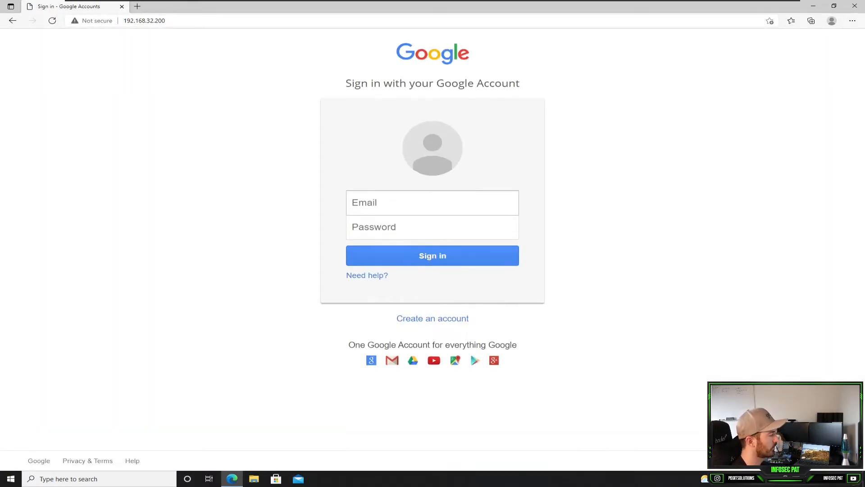
left_click(431, 202)
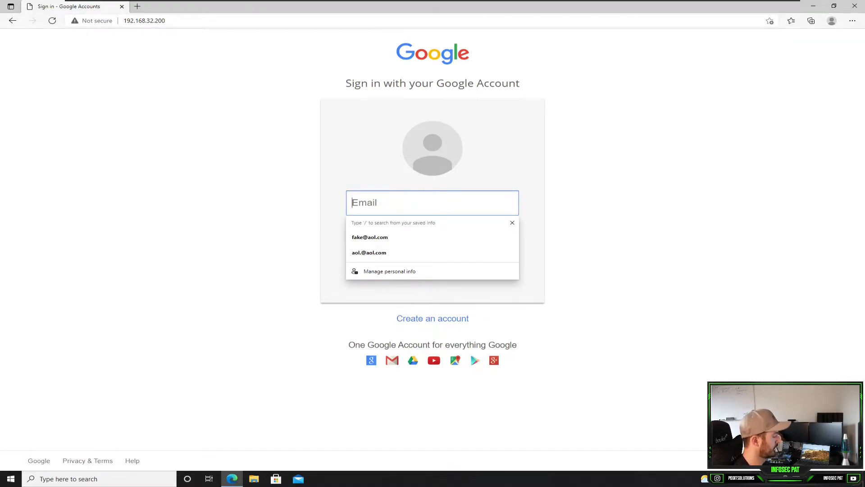
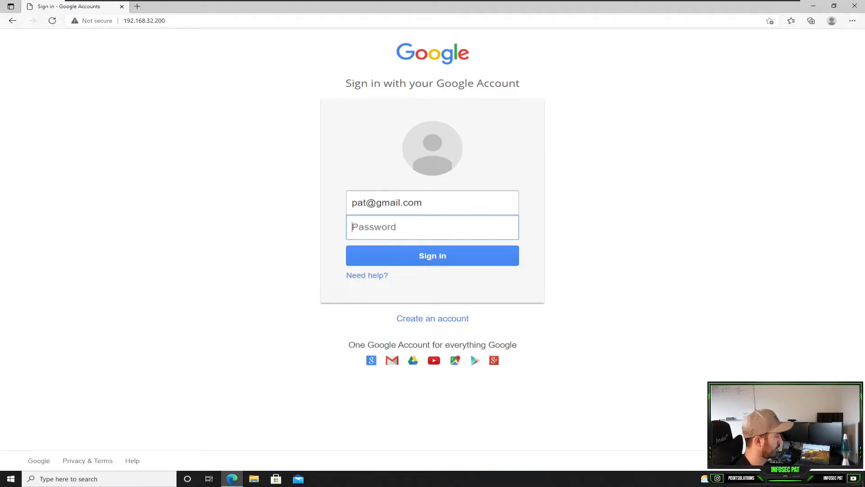
type("password")
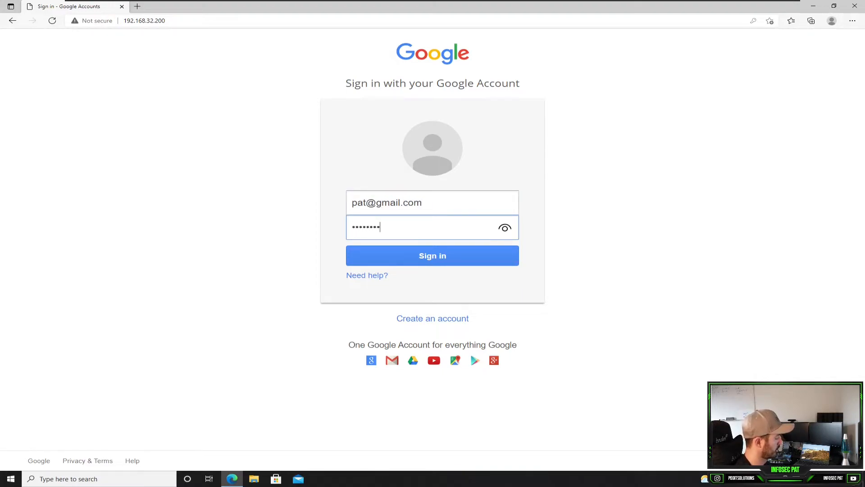
left_click(431, 255)
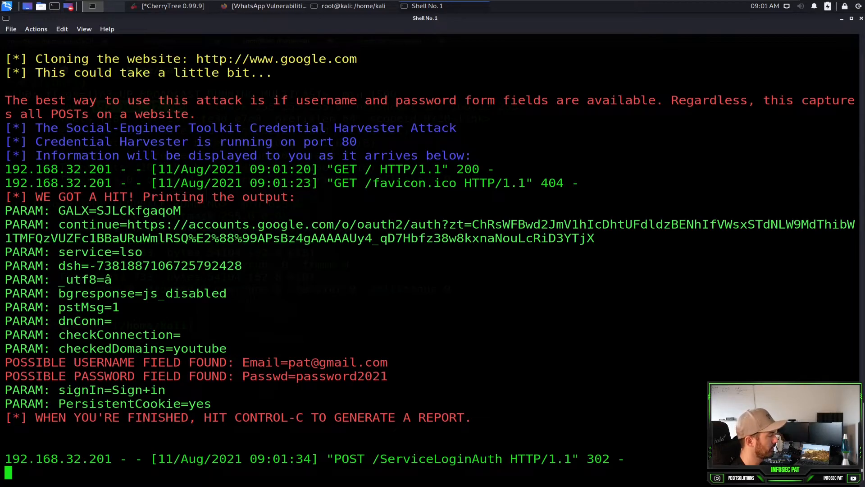
Step: Select the harvested Google credentials shown in the SET terminal output
double_click(340, 376)
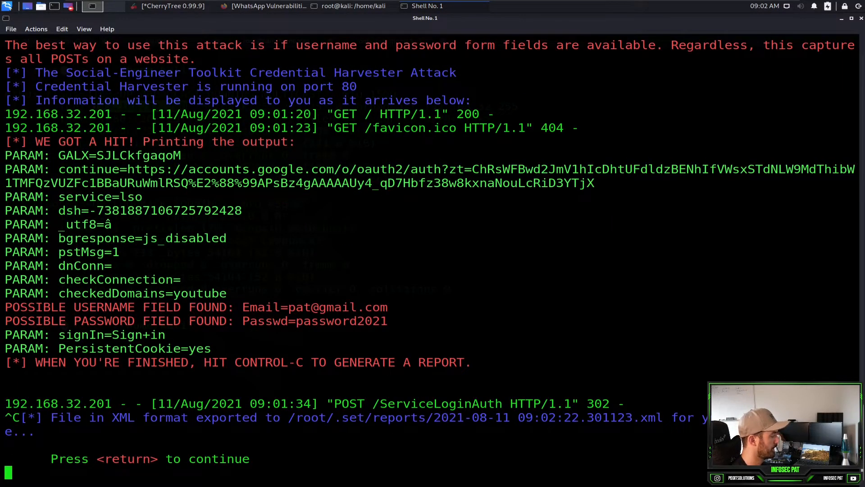
Step: Restart a Credential Harvester posting back to 192.168.32.200 with template 3 (Twitter)
key("return")
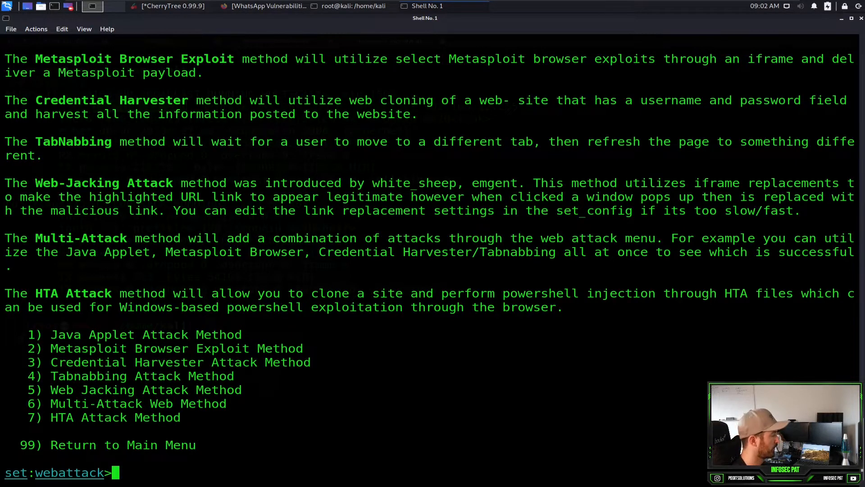
type("3")
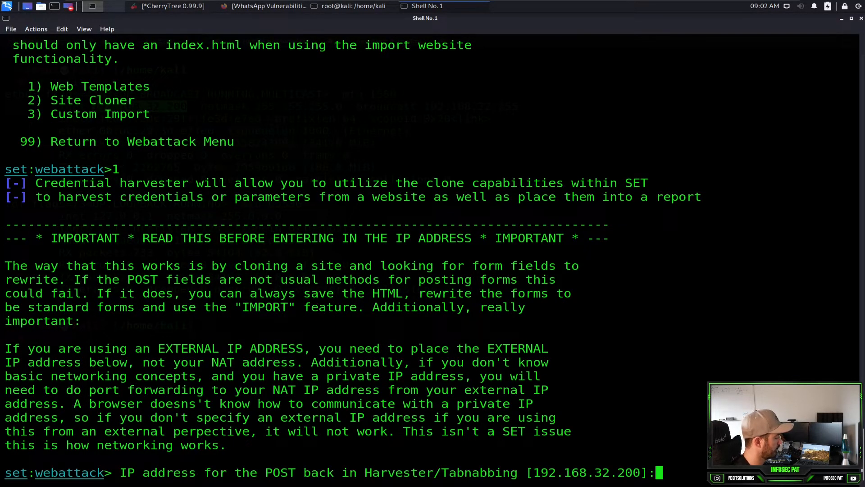
type("192.168")
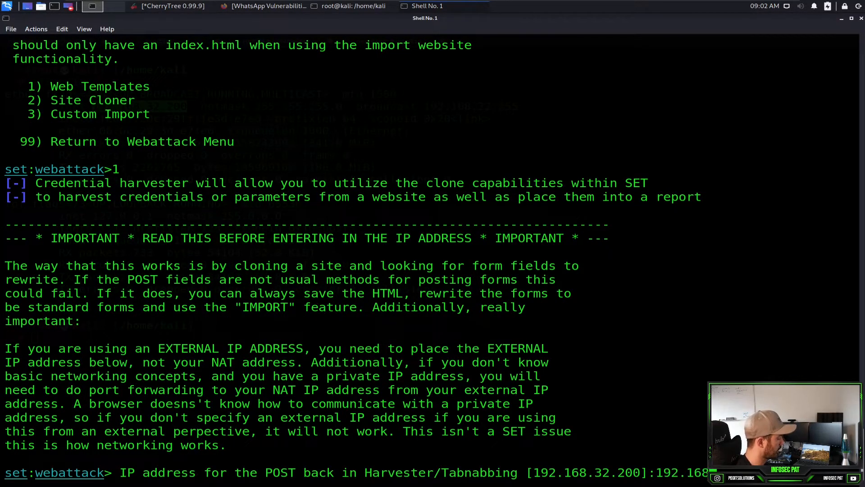
key("Return")
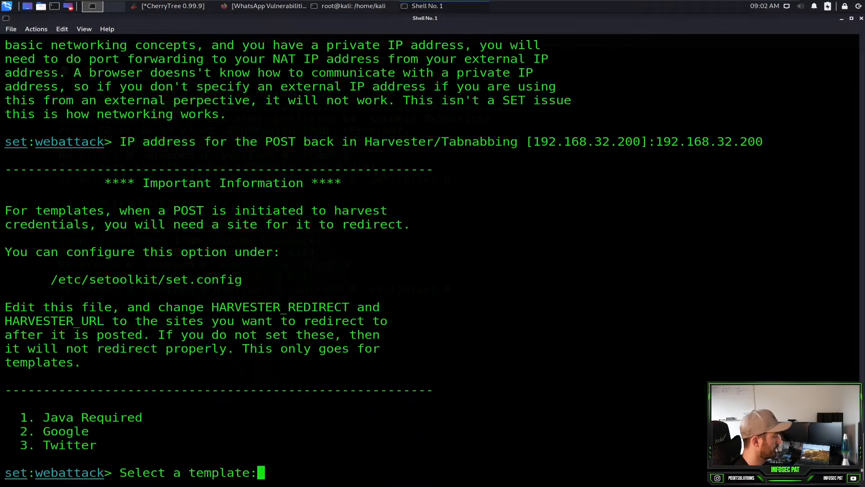
type("3")
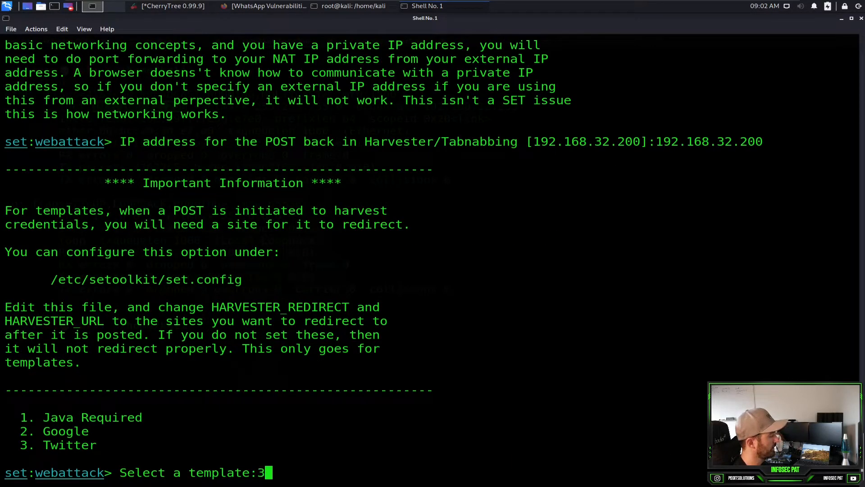
key("Return")
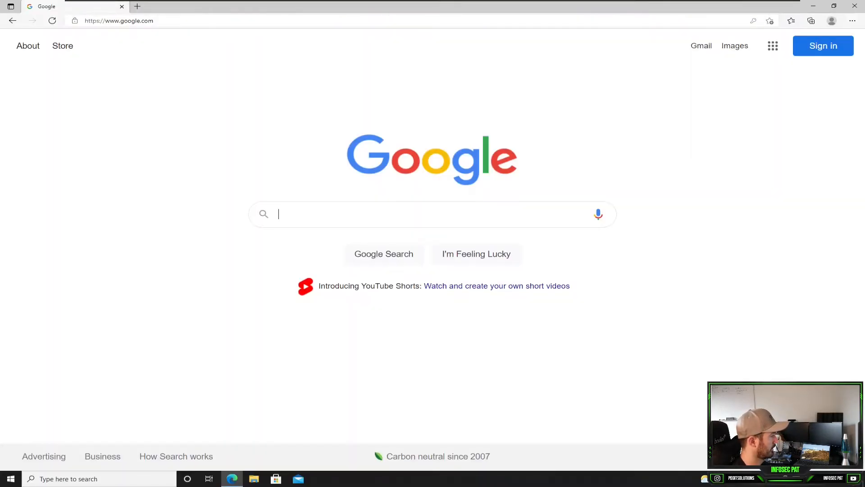
Step: Browse Edge to 192.168.32.200 to load the fake Twitter sign-in page
left_click(119, 20)
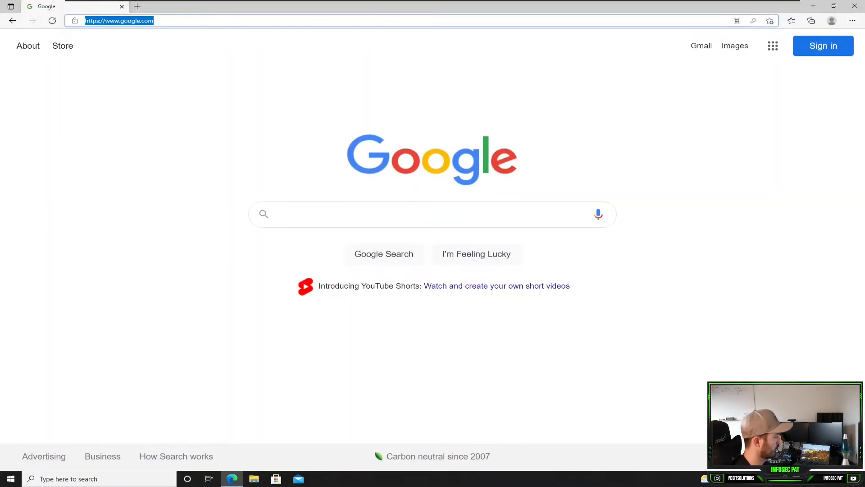
type("192.168.32.200")
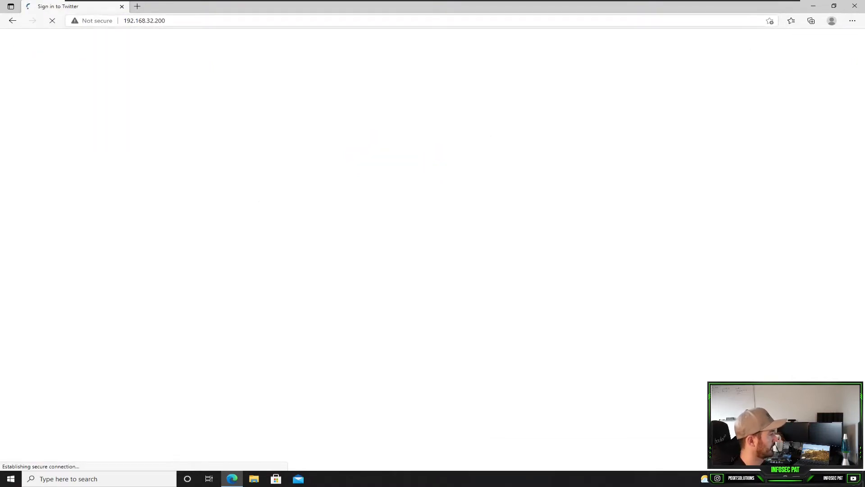
left_click(335, 115)
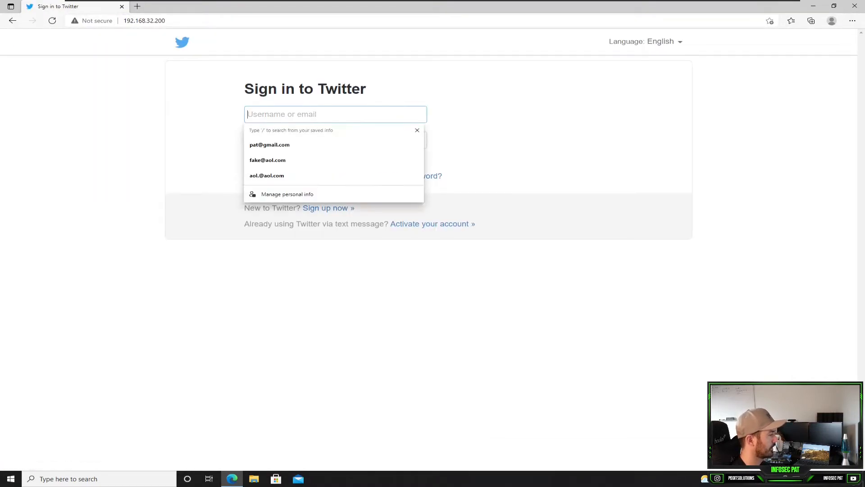
type("infosecpat")
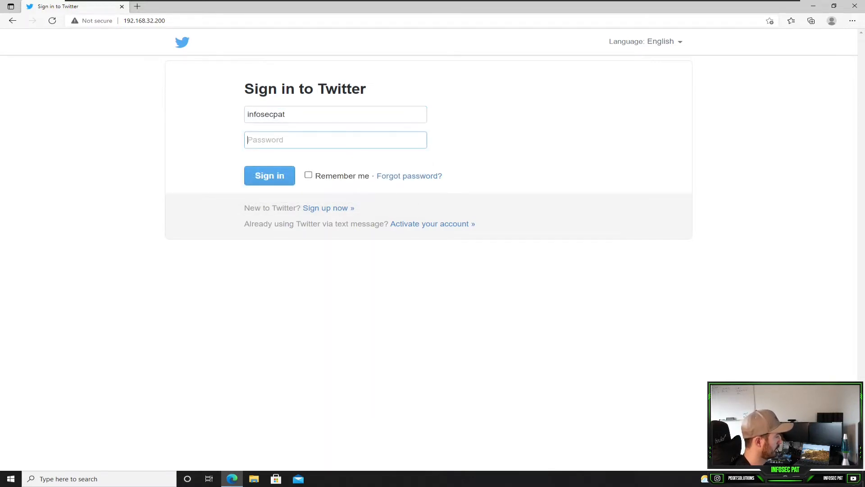
type("password")
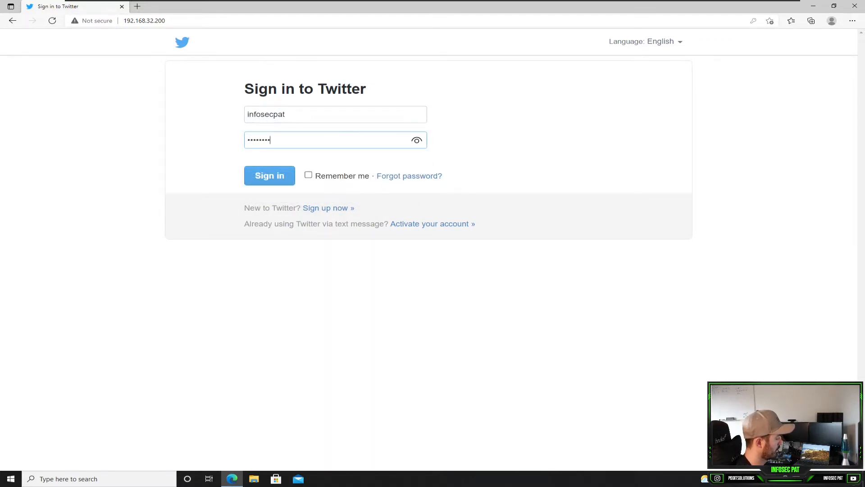
type("password")
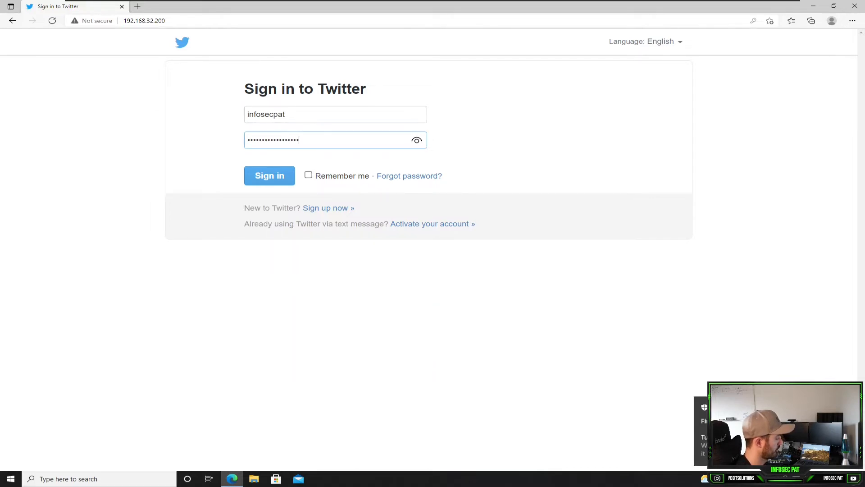
left_click(269, 176)
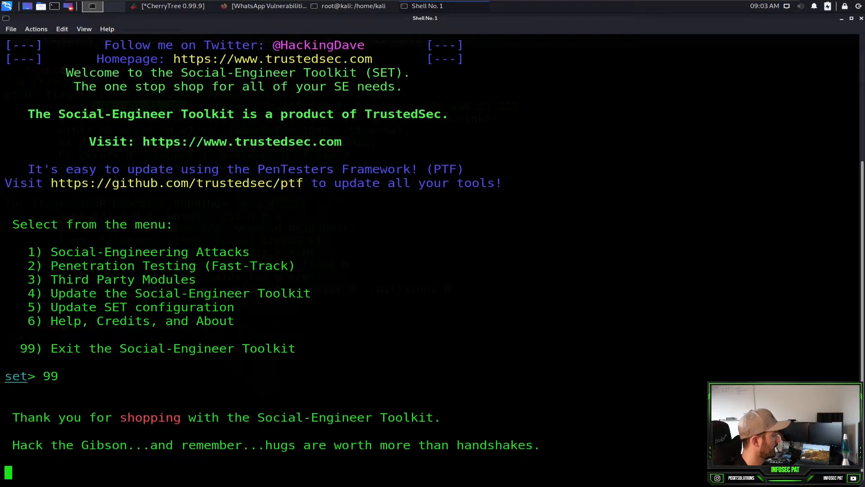
Step: Stop the Twitter harvester with Ctrl+C so SET can be exited
key("ctrl+c")
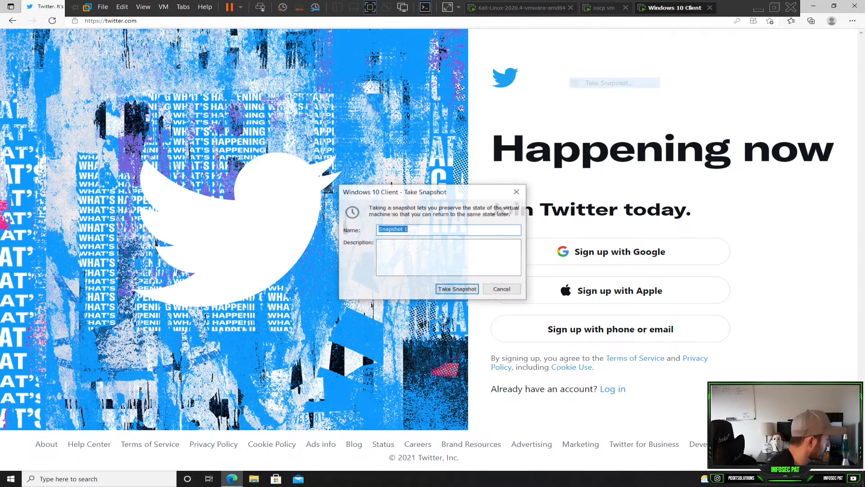
Step: Name the Windows 10 Client VM snapshot 'Windows 10 new' in the Take Snapshot dialog
type("W")
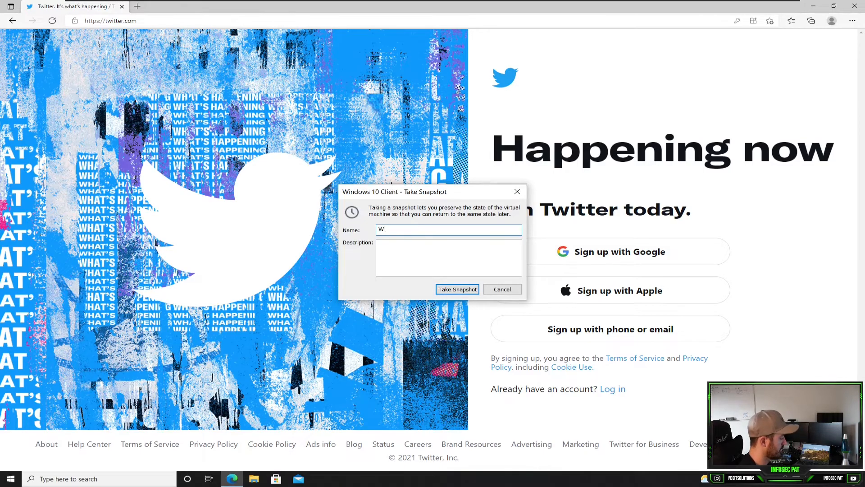
type("ind")
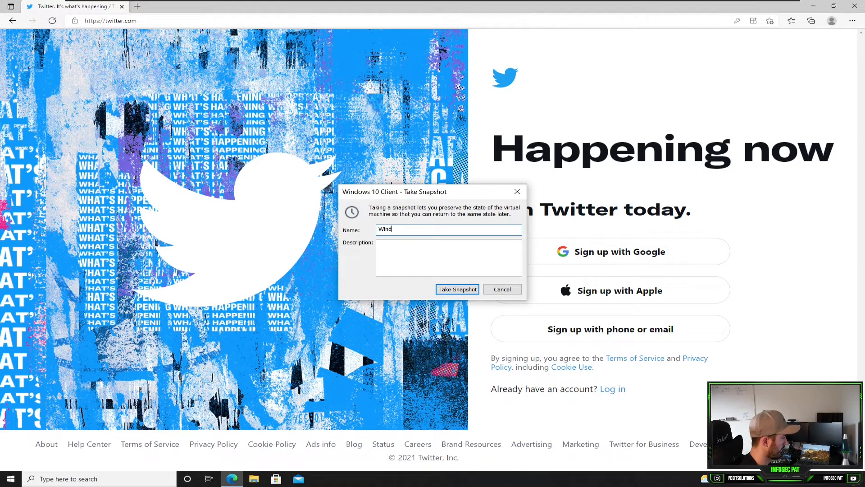
type("ows 10")
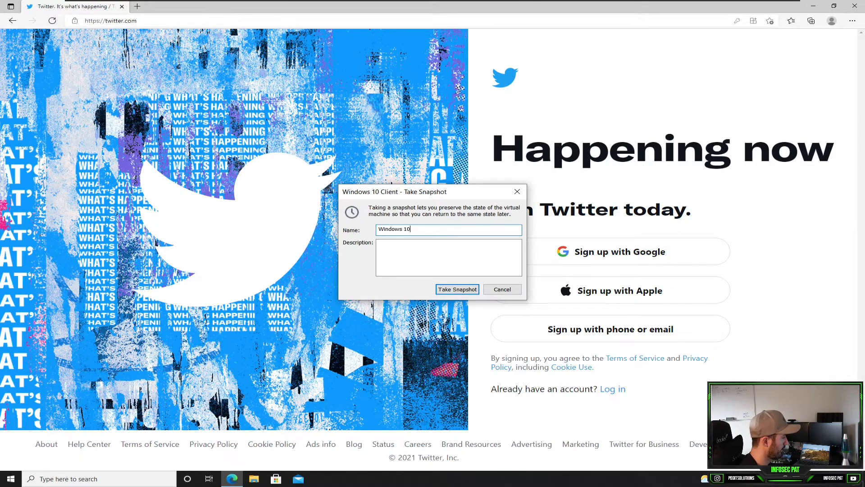
type("new")
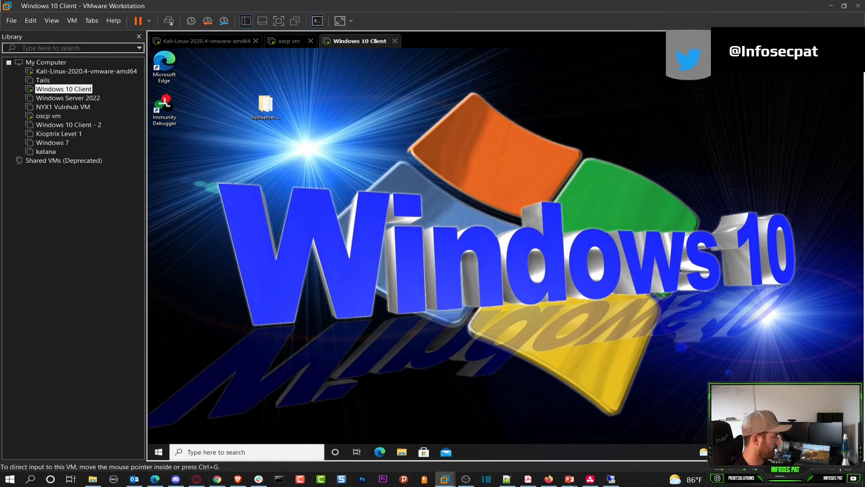
right_click(360, 40)
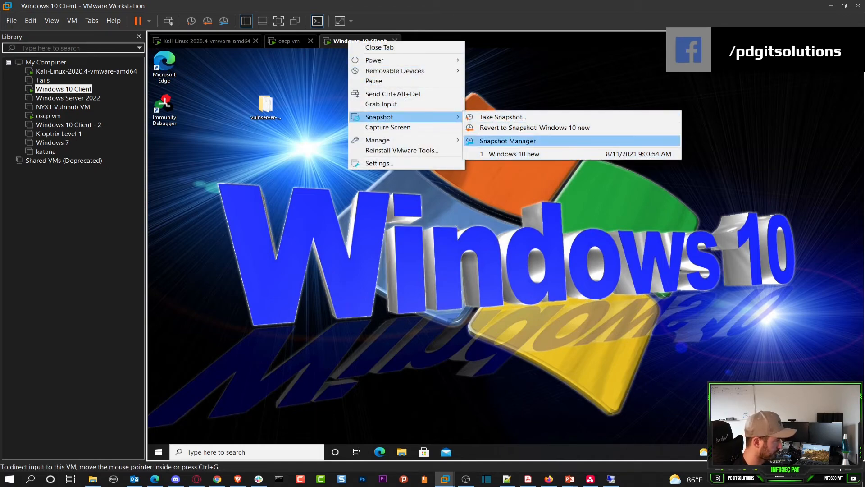
left_click(507, 141)
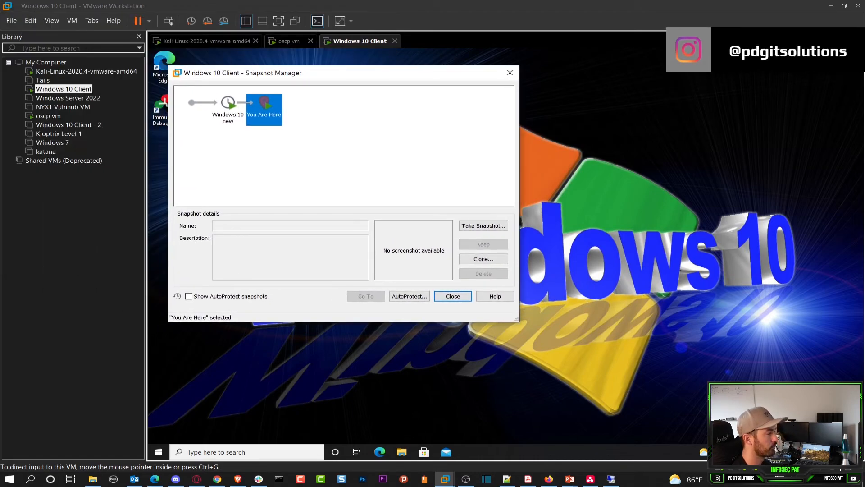
left_click(228, 104)
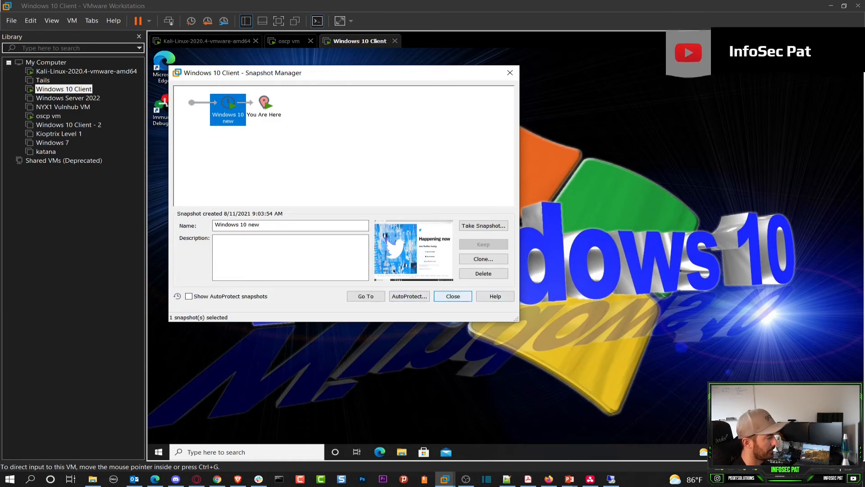
left_click(451, 295)
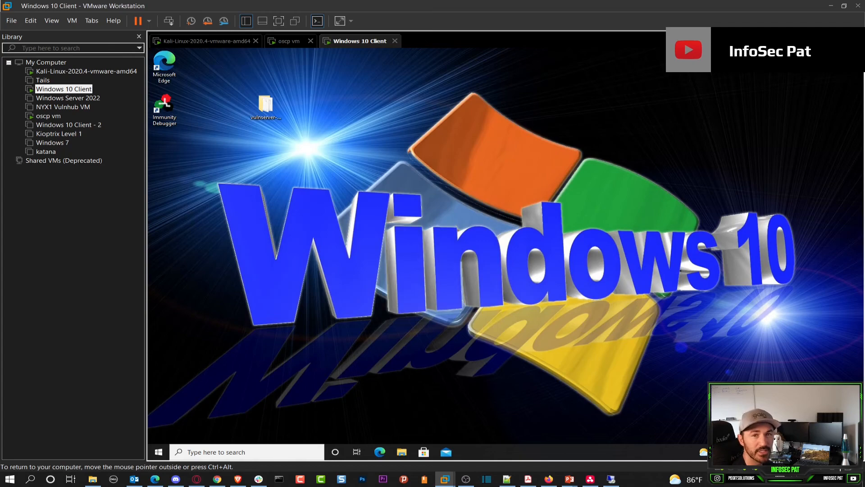